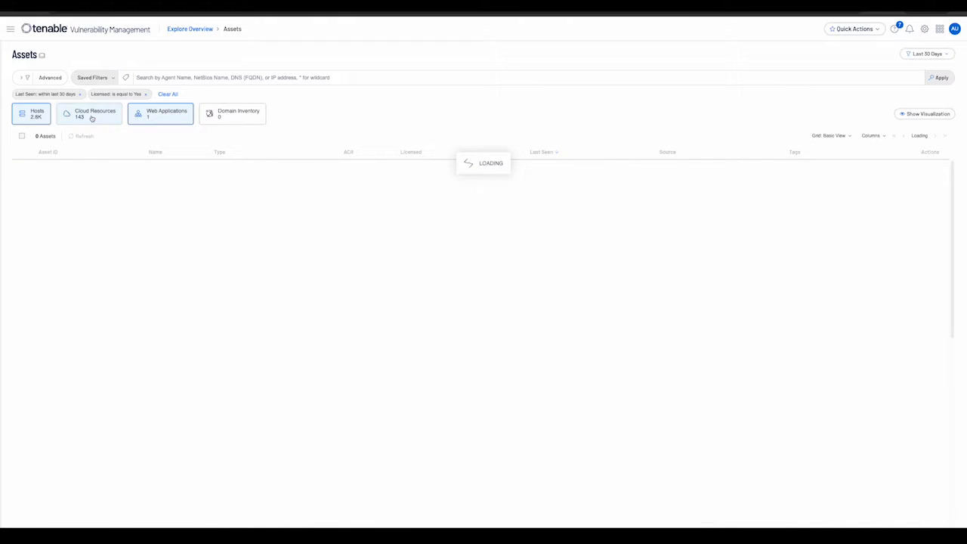
Step: Show the Hosts tab listing 2,814 licensed hosts seen in the last 30 days
click(32, 114)
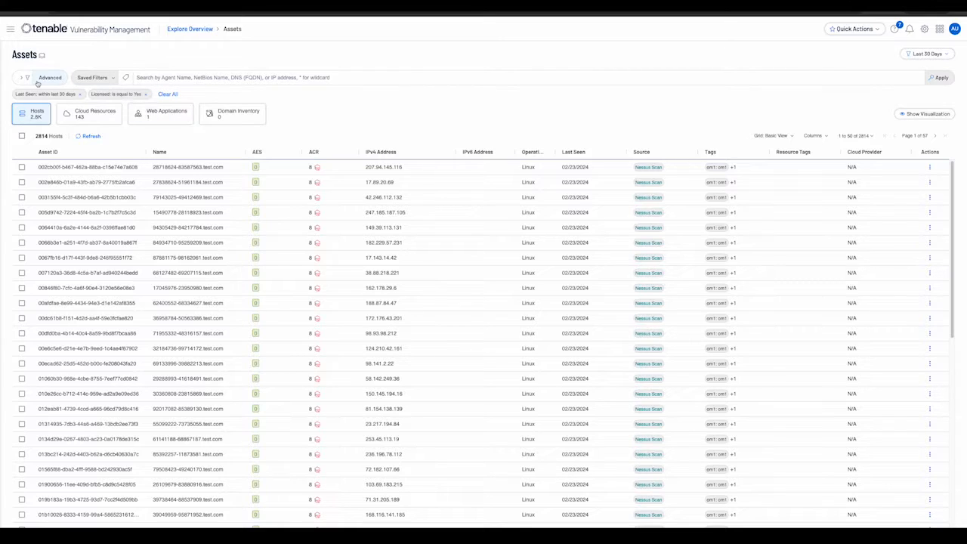
mouse_move(25, 77)
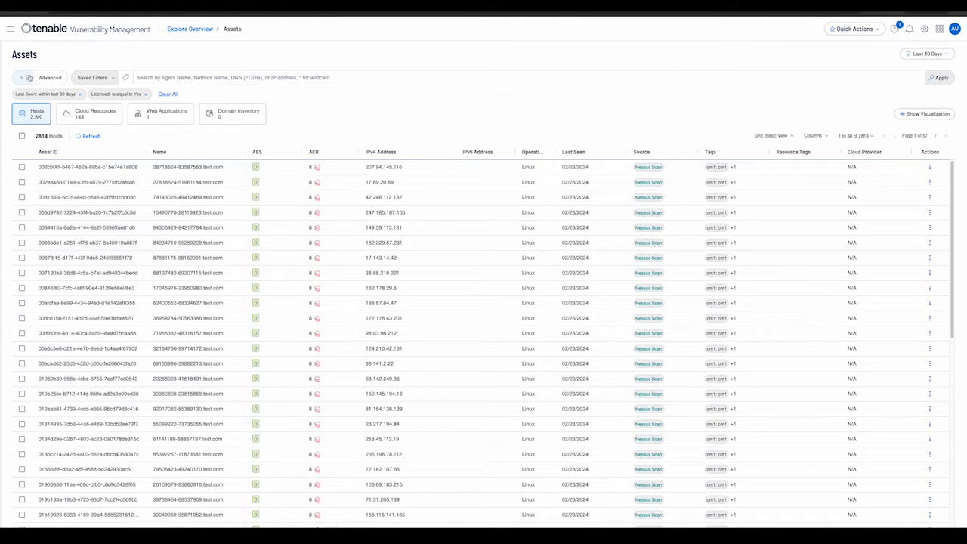
Step: Switch the host filters to Advanced query mode
click(43, 77)
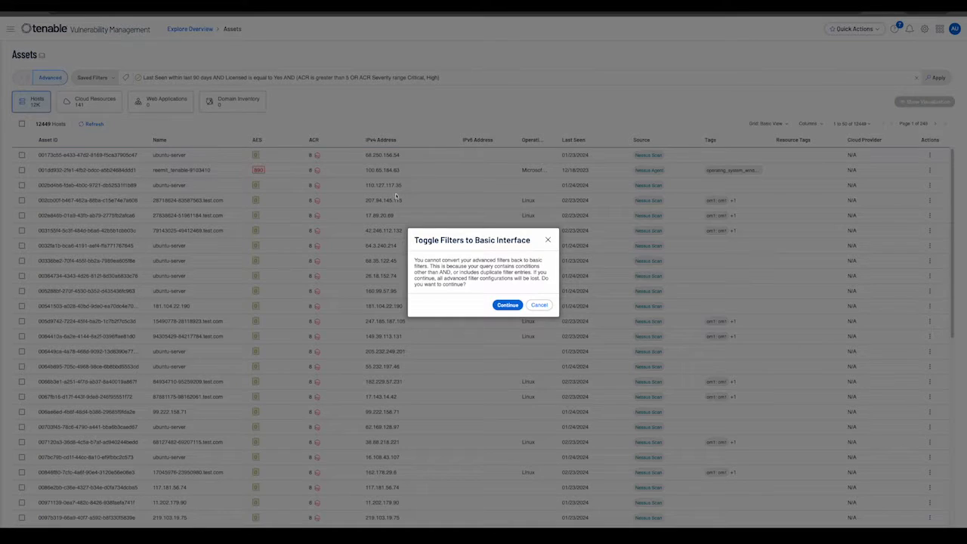
Step: Discard the advanced query and limit hosts to Last 30 Days, showing 2,851
click(507, 305)
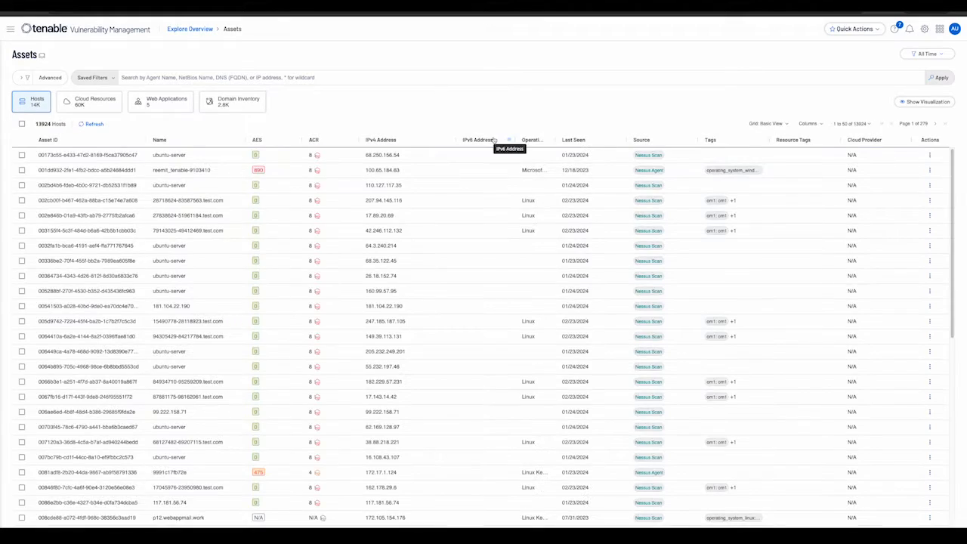
mouse_move(880, 42)
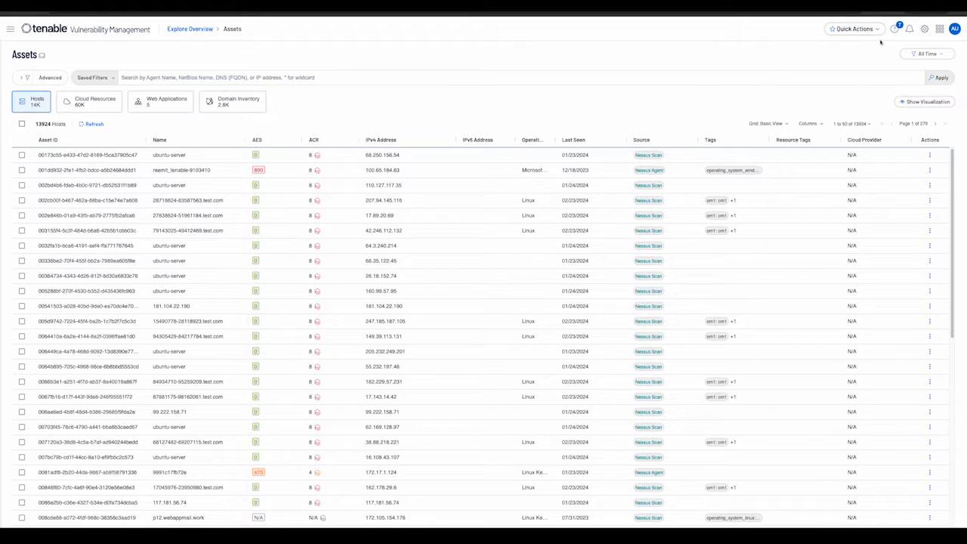
click(926, 54)
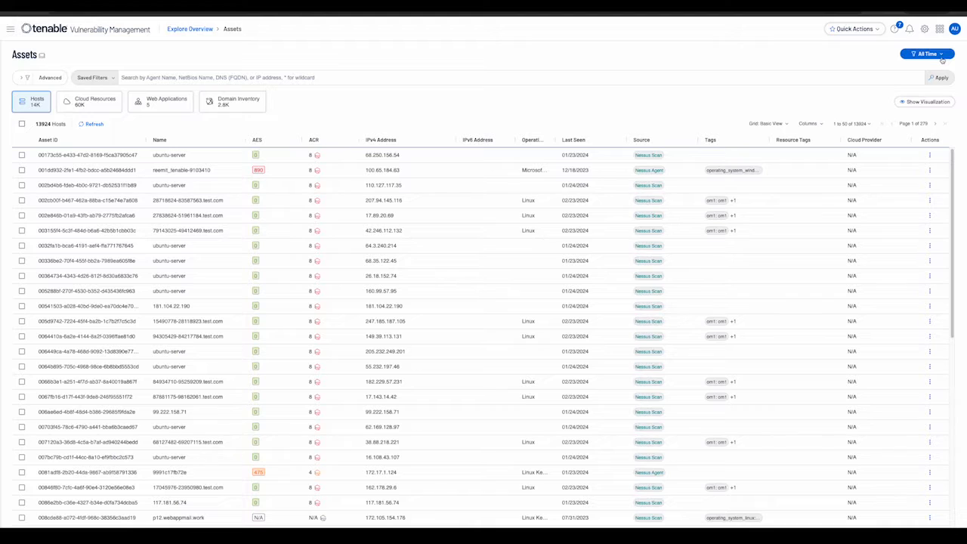
click(927, 53)
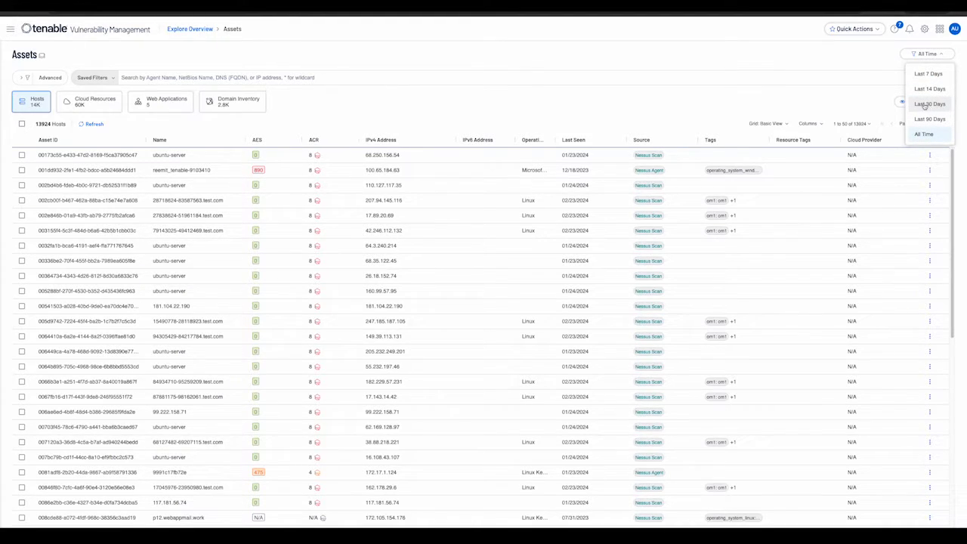
click(930, 103)
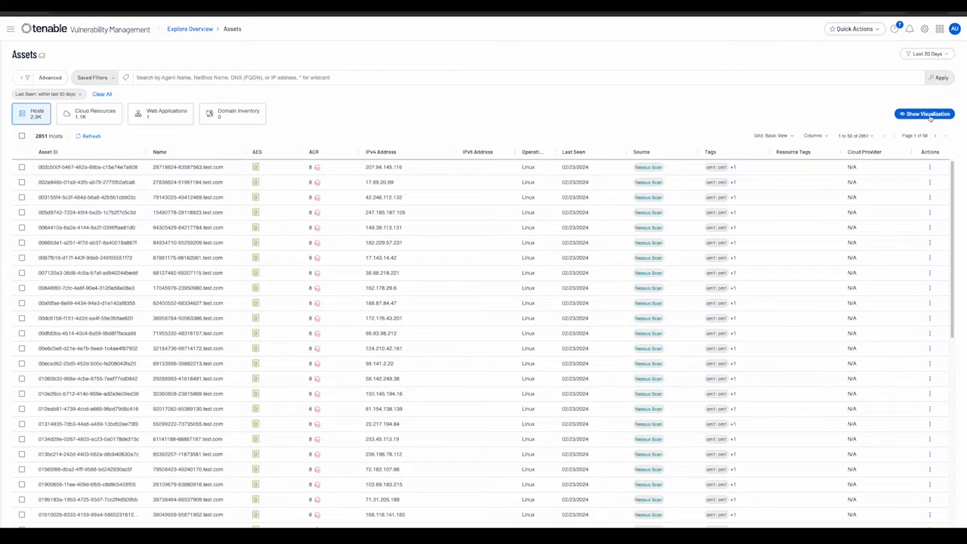
Step: Show the asset visualization charts above the 2,851-host list
click(924, 113)
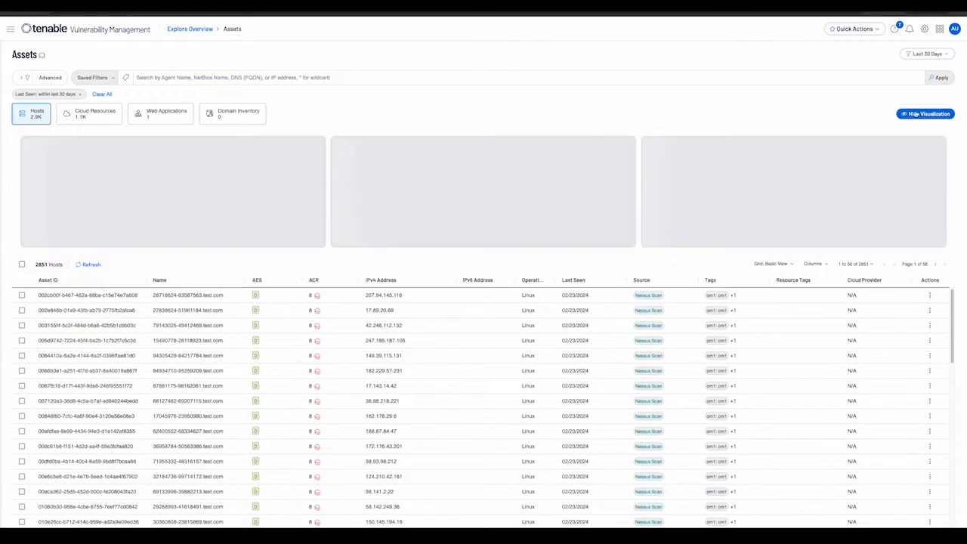
click(925, 113)
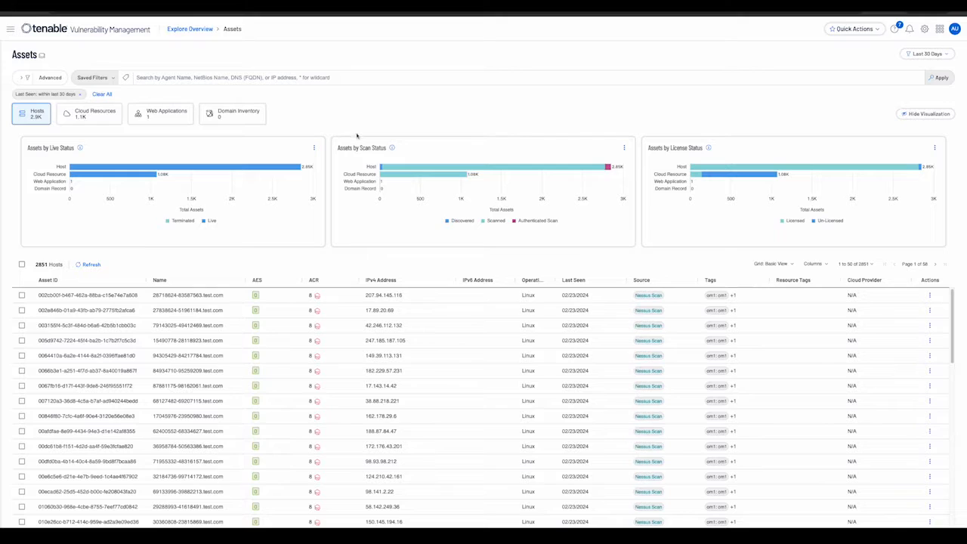
mouse_move(565, 92)
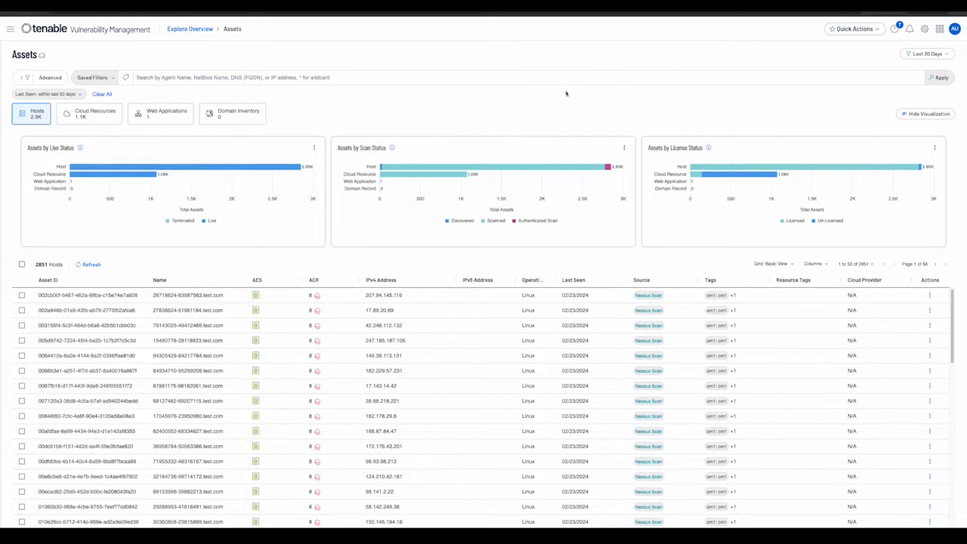
mouse_move(756, 174)
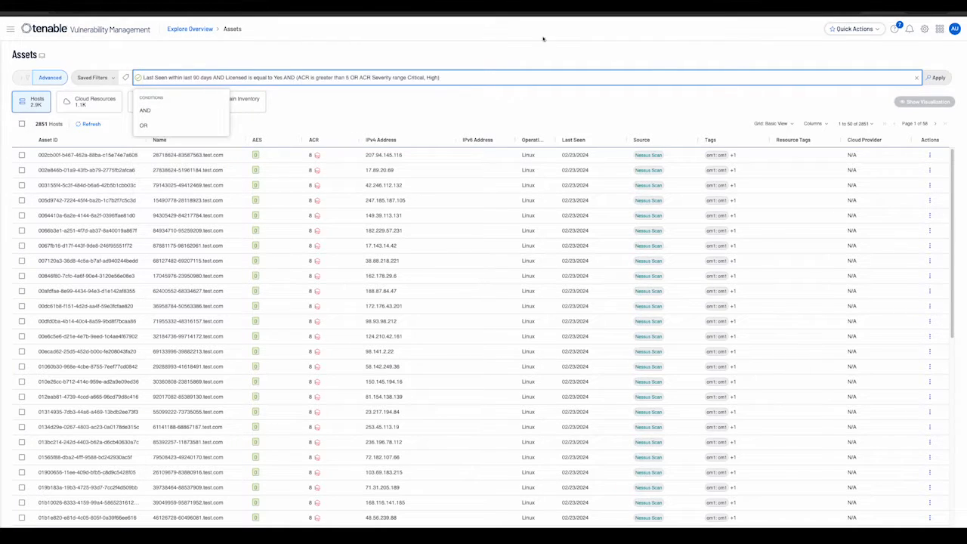
Step: Apply the advanced query and filter by Name value ubuntu-server, leaving 4,650 hosts
click(937, 77)
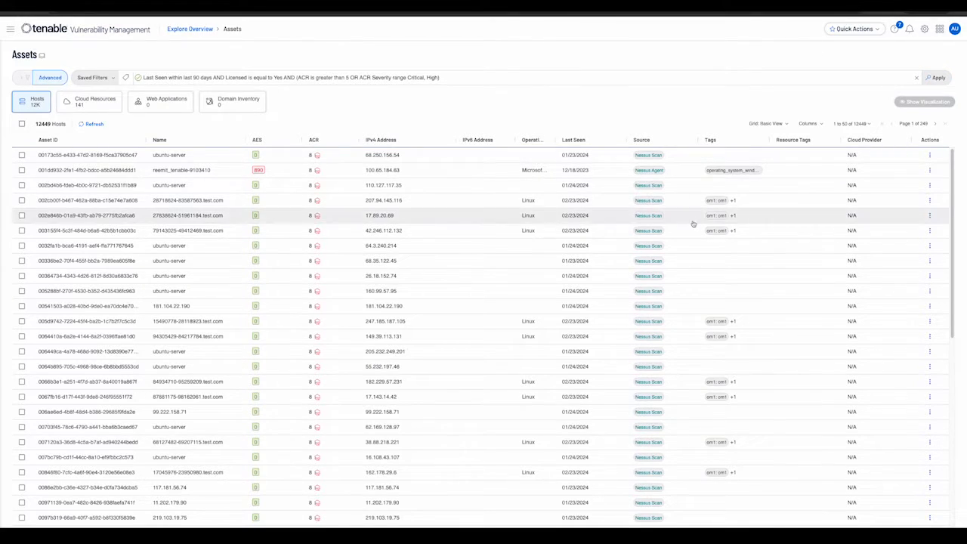
mouse_move(648, 215)
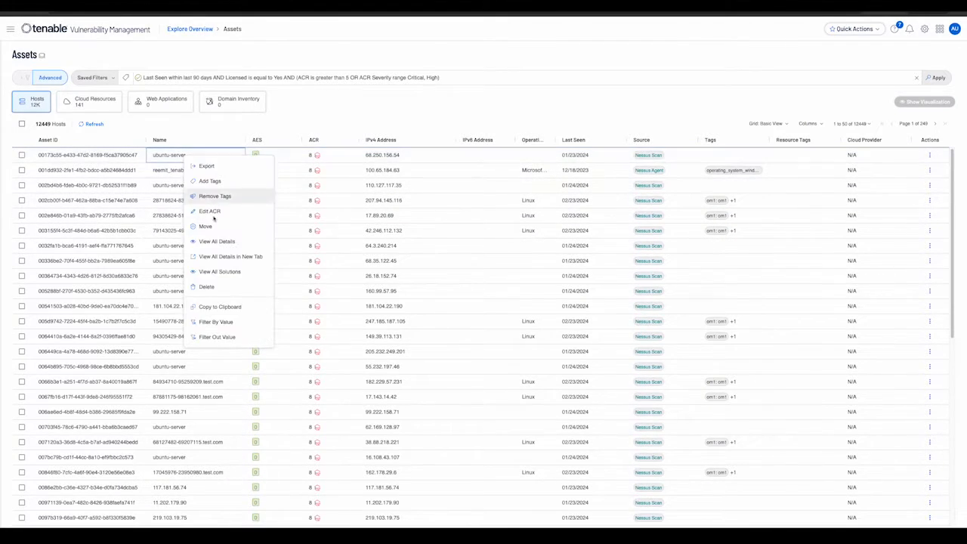
mouse_move(216, 322)
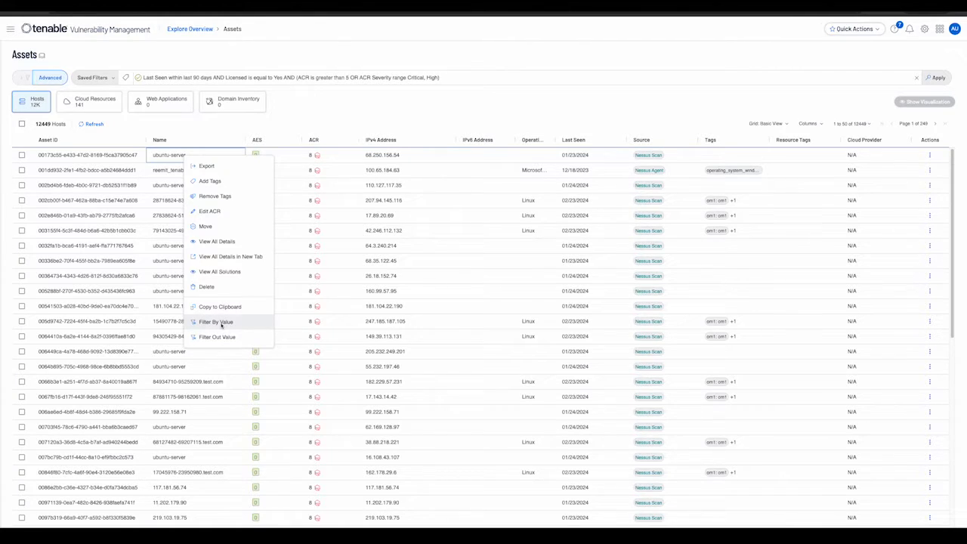
click(216, 321)
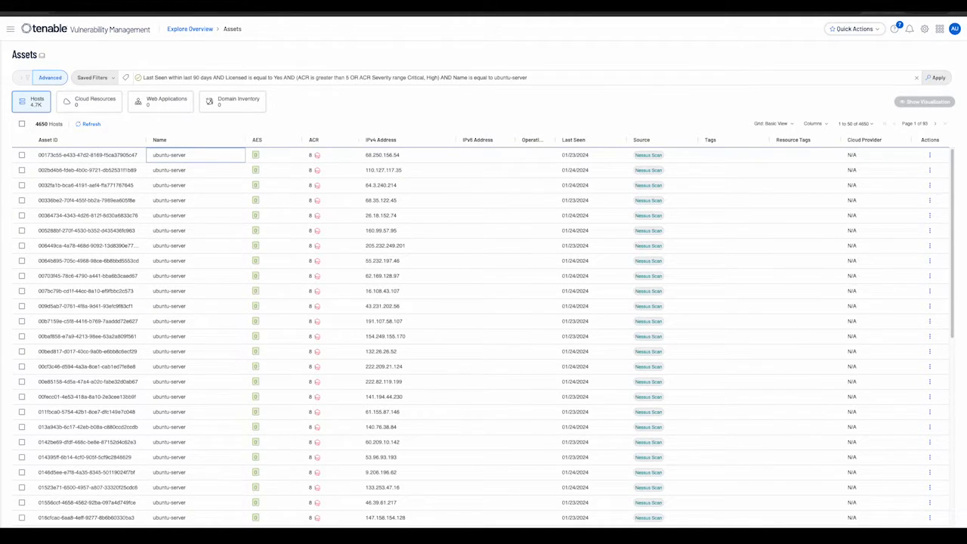
mouse_move(470, 170)
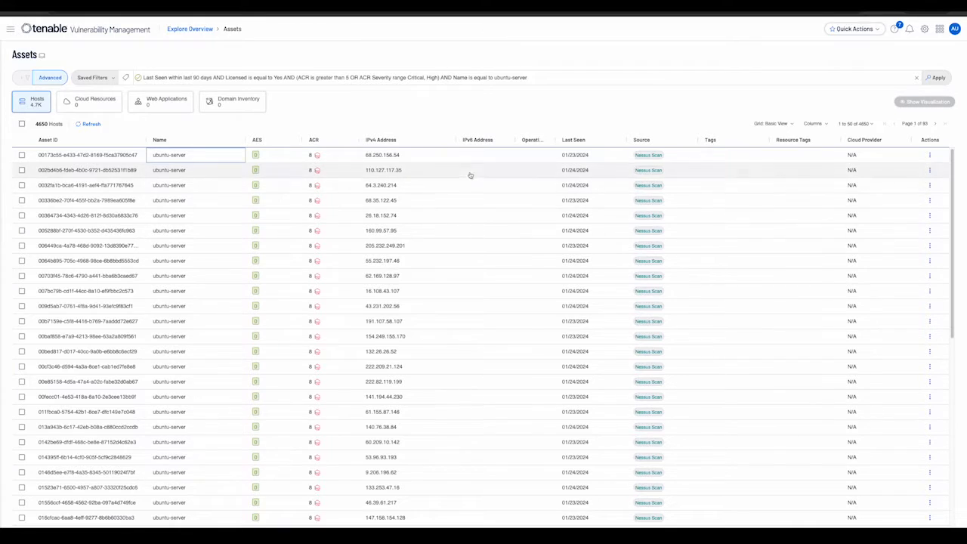
mouse_move(403, 119)
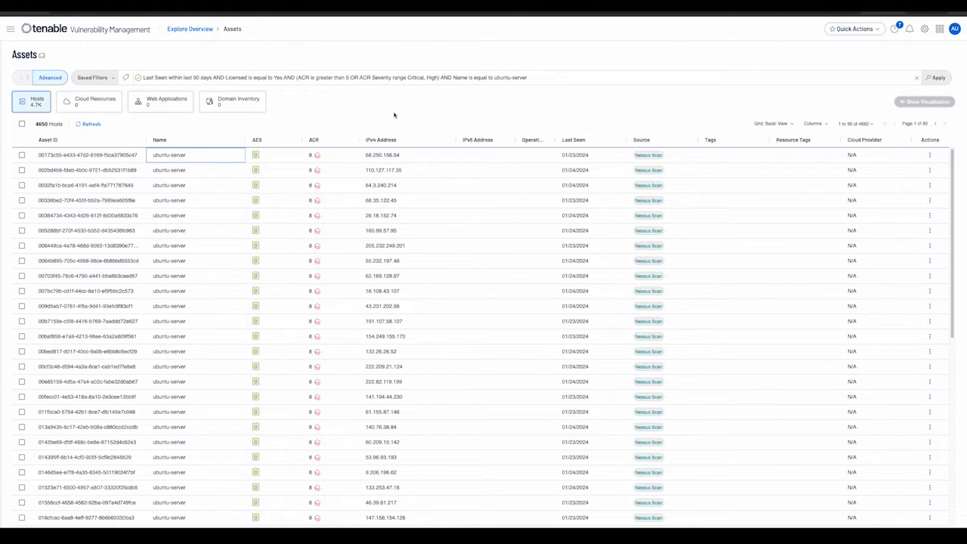
Step: Save the current query as filter 'ubuntu-server with high, critical ACR'
click(93, 78)
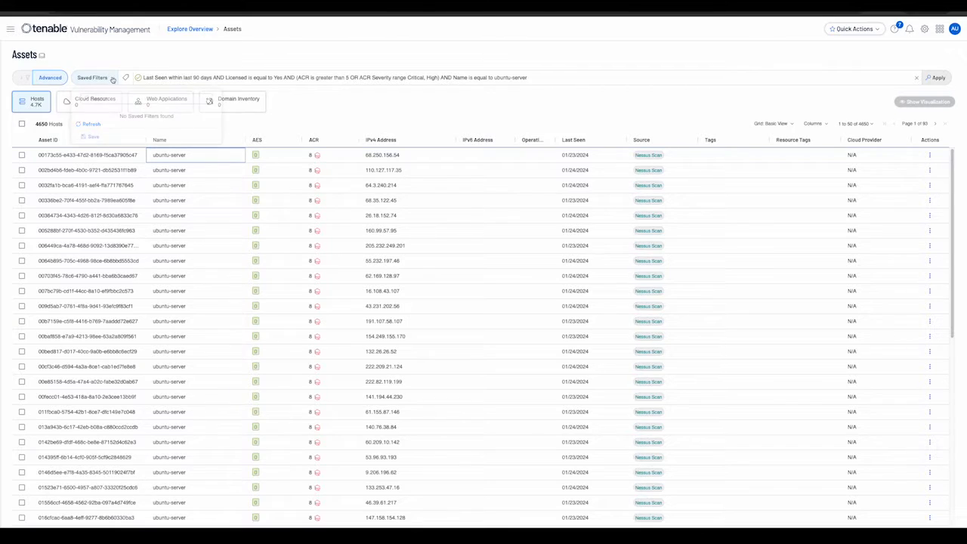
click(93, 137)
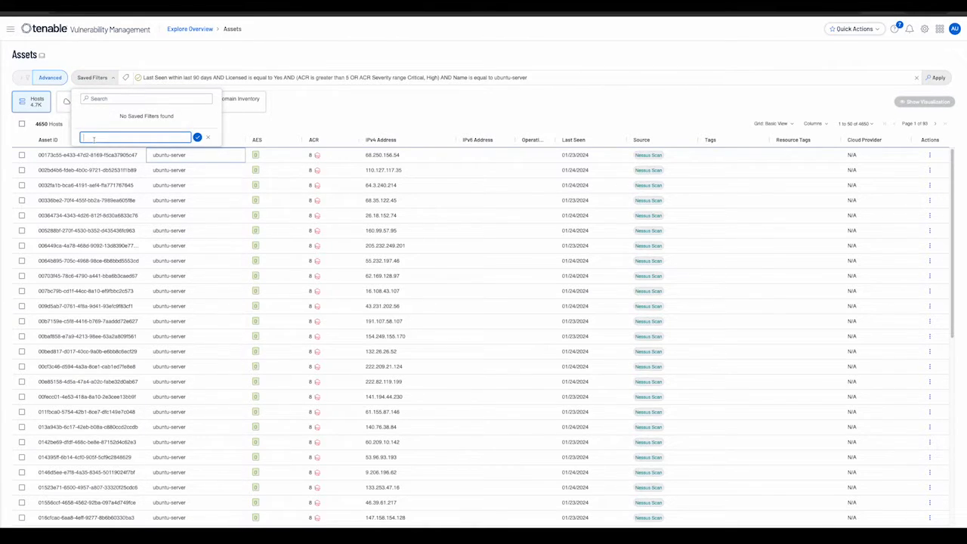
text(ubuntu-server with h)
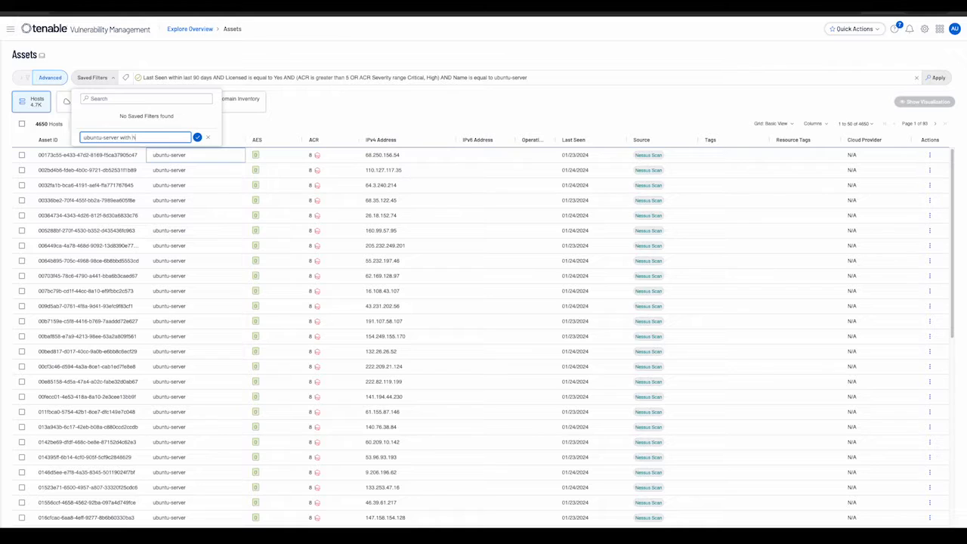
text(igh)
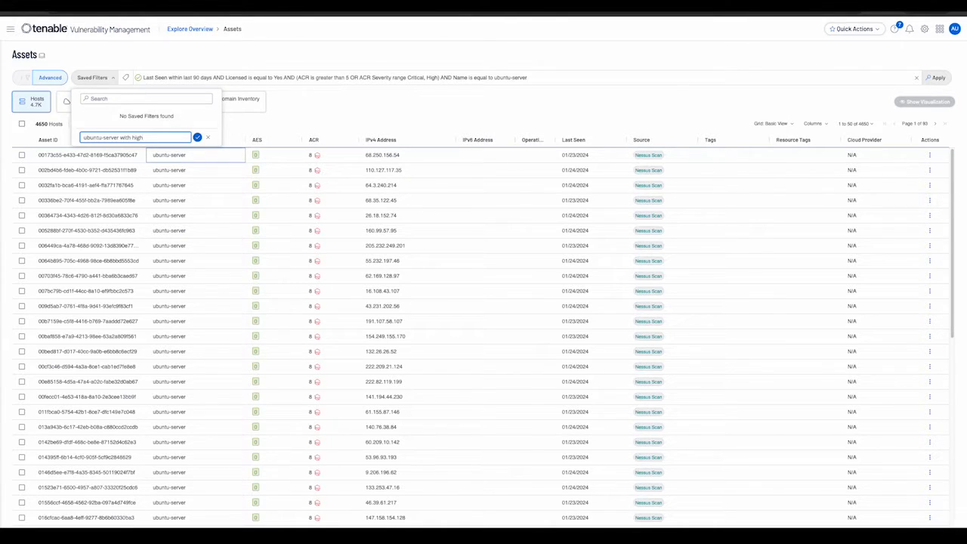
text(, cr)
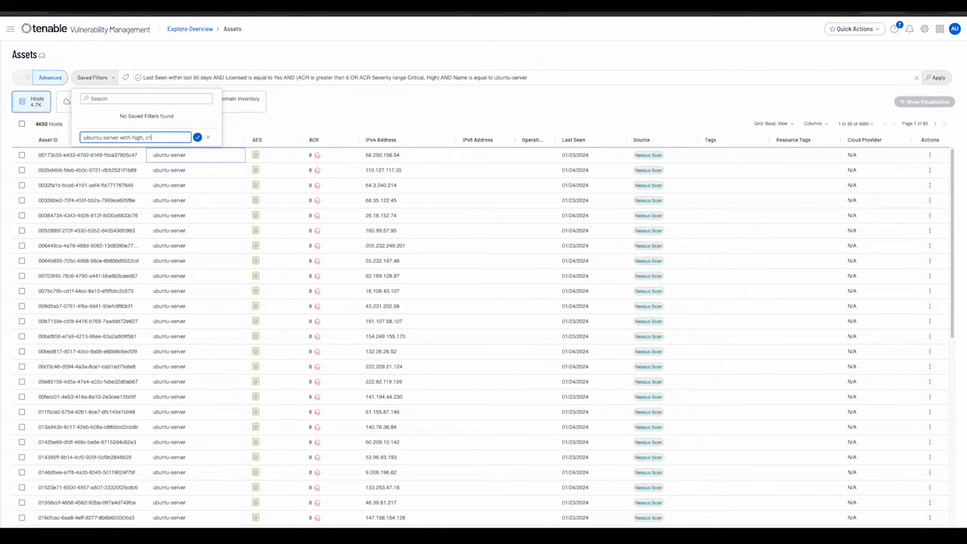
text(itical ACR)
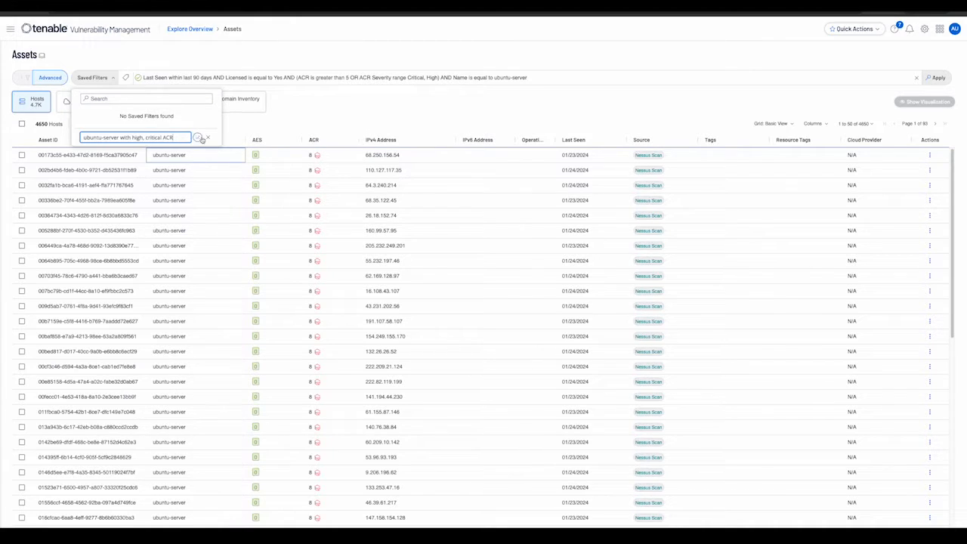
click(198, 138)
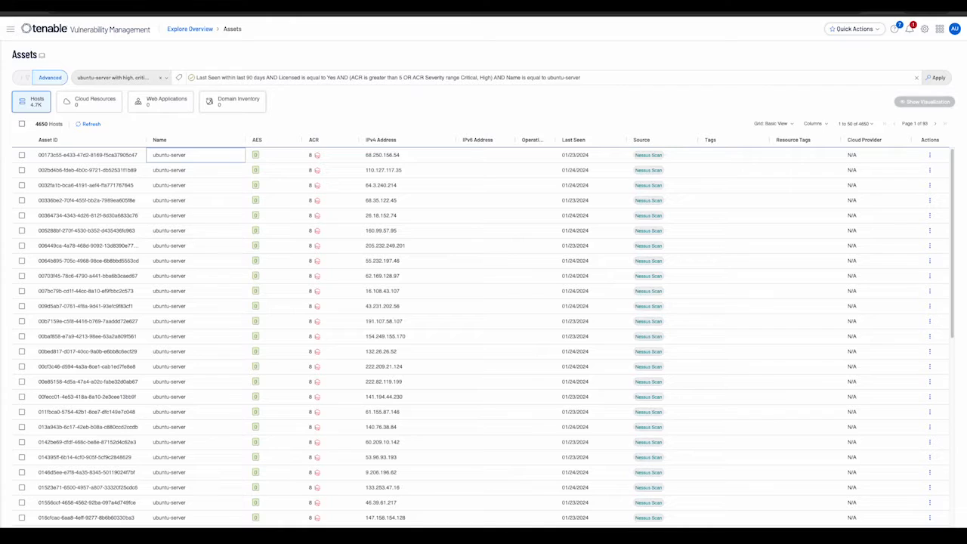
Step: Sort hosts by ACR and move ACR and IPv4 Address columns ahead of AES
click(814, 123)
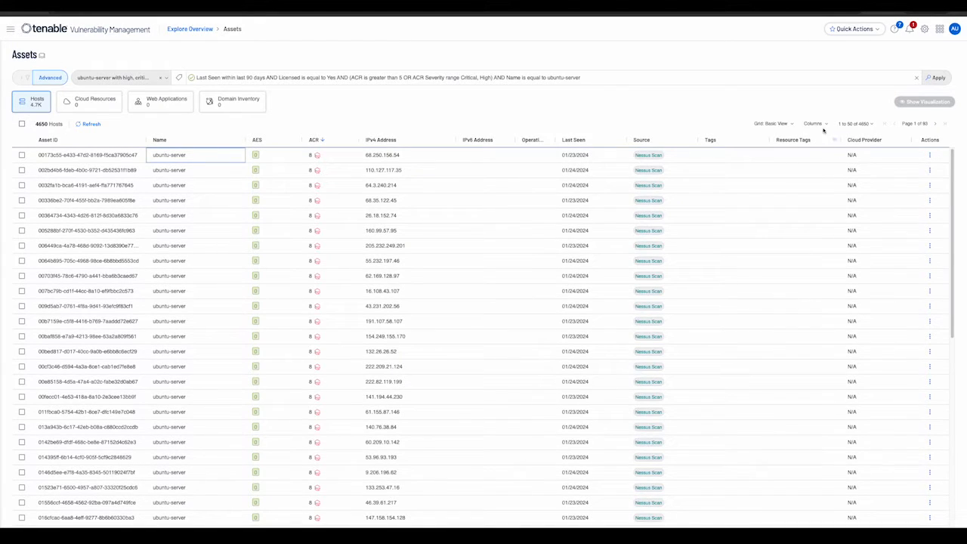
click(815, 123)
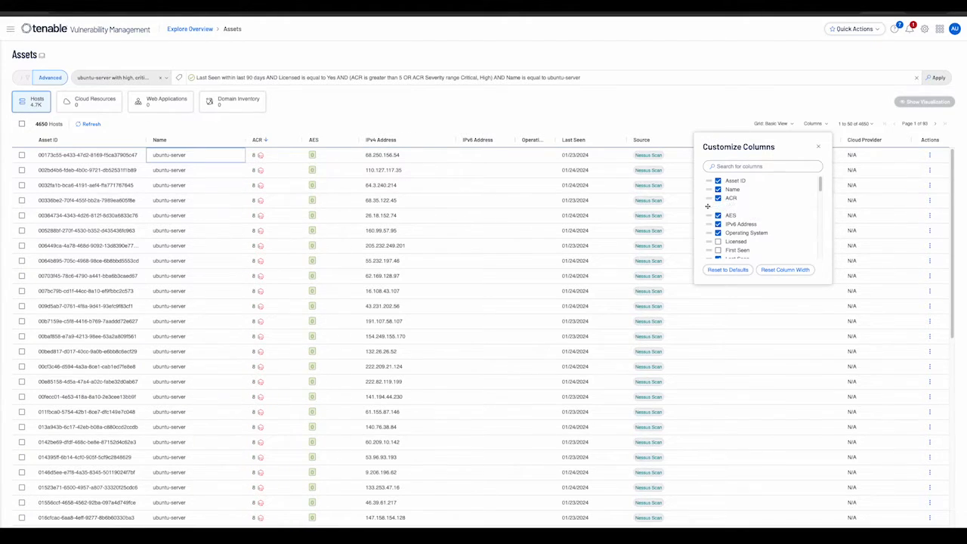
click(718, 206)
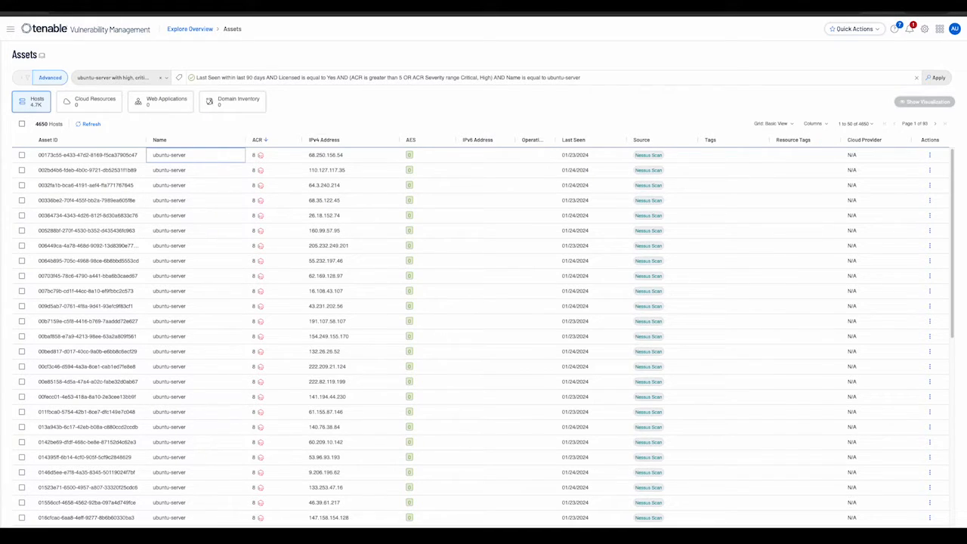
mouse_move(180, 185)
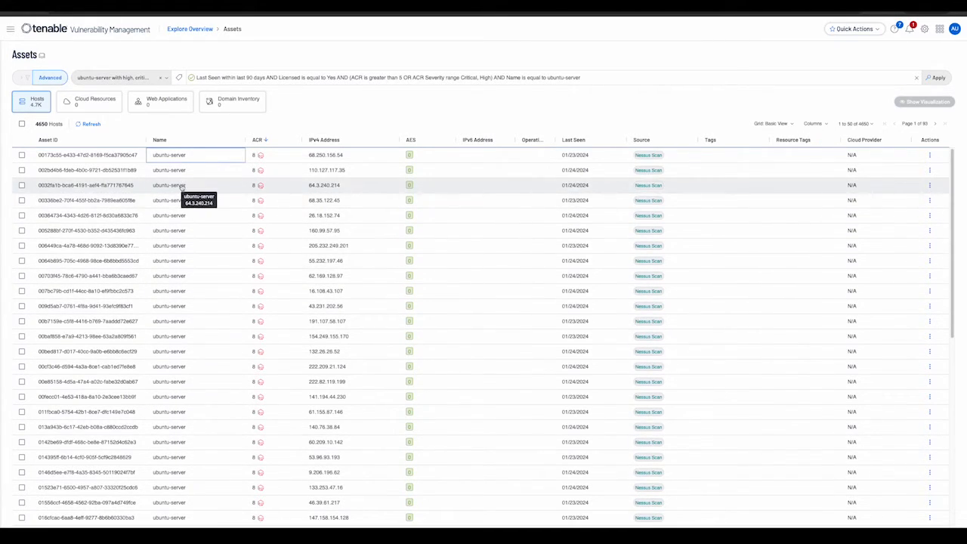
right_click(181, 185)
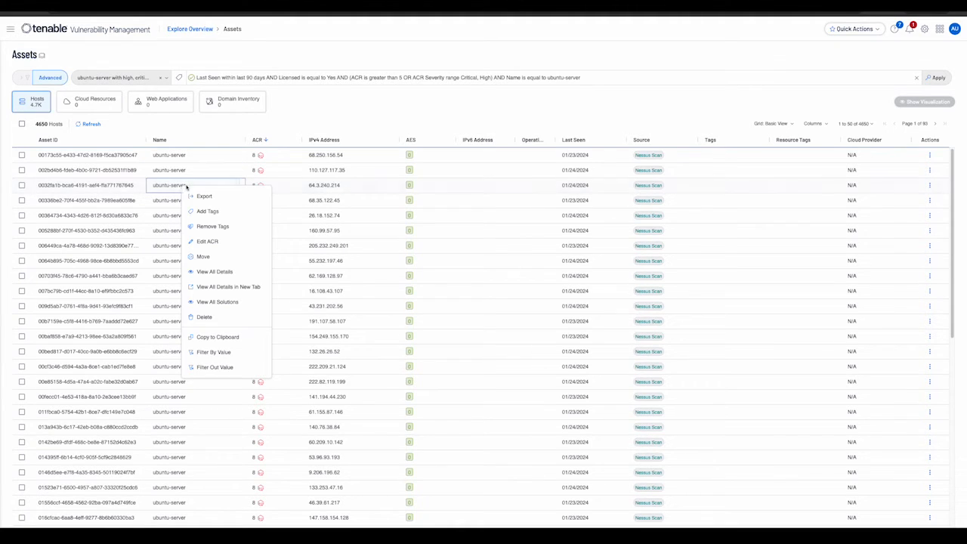
mouse_move(228, 287)
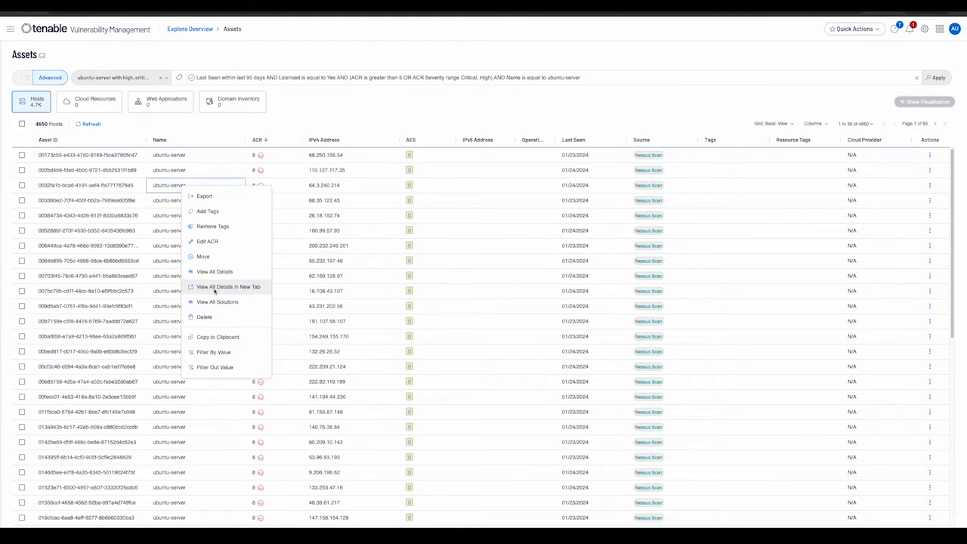
click(214, 271)
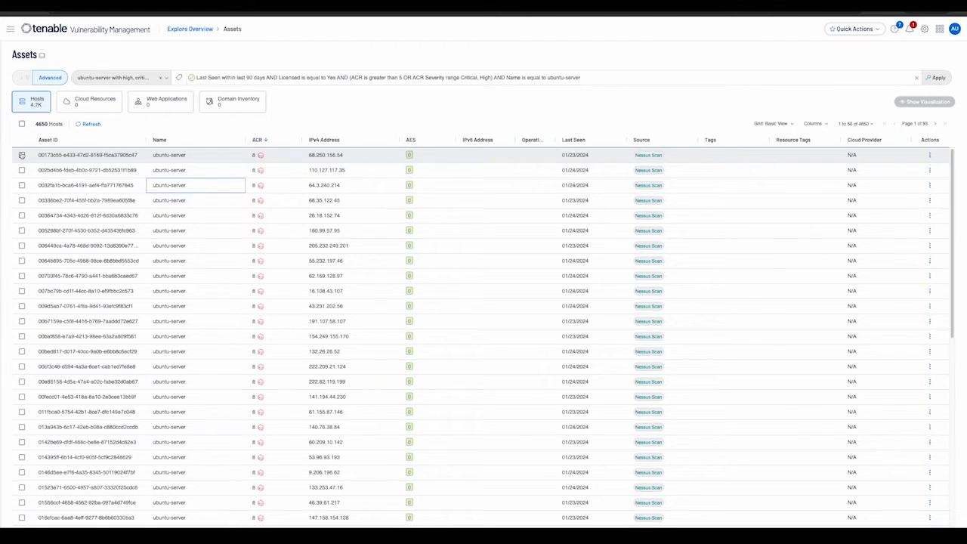
Step: Select the first three ubuntu-server hosts, then open and cancel the CSV export panel
click(21, 170)
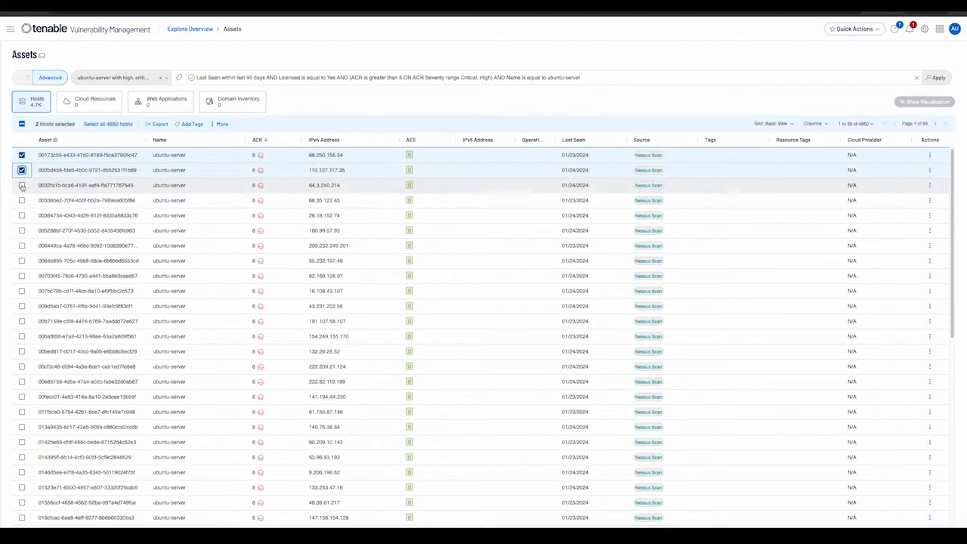
click(22, 185)
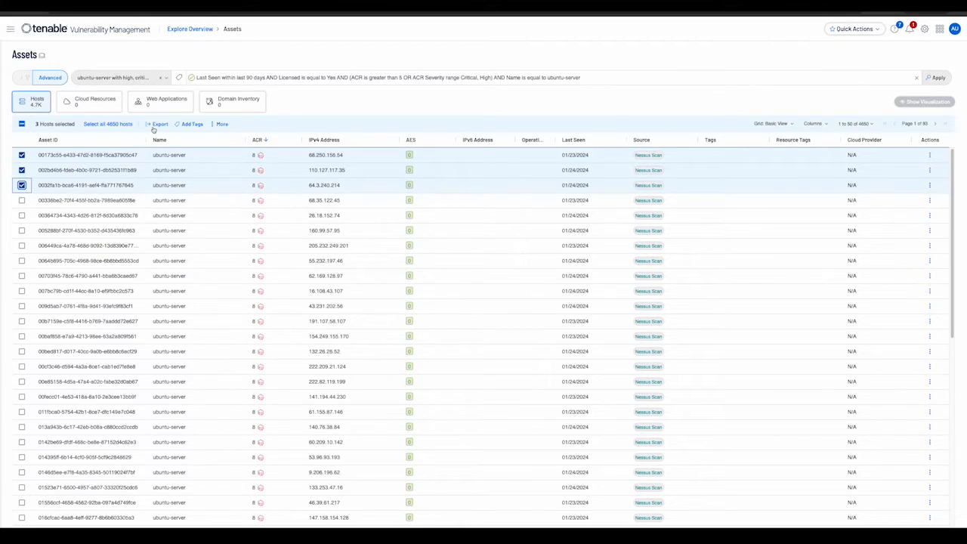
click(157, 124)
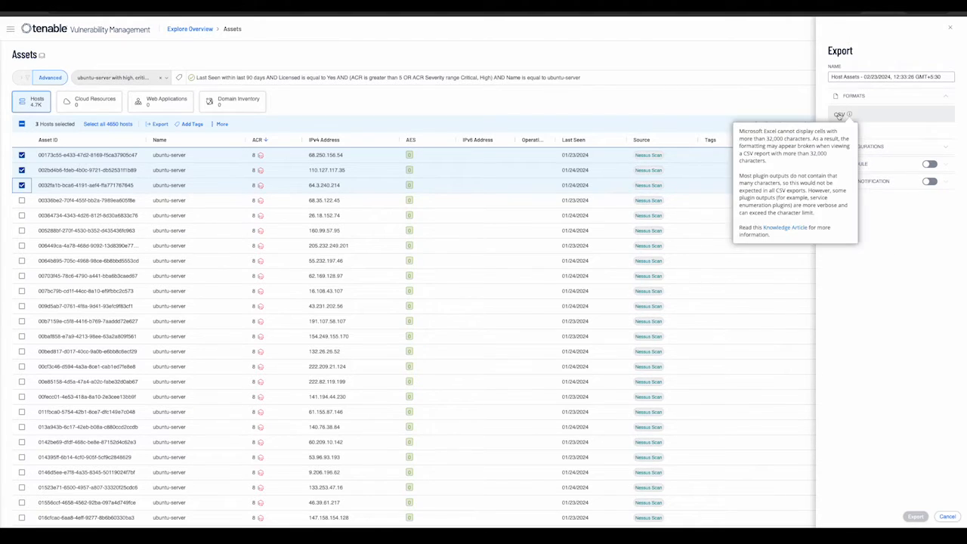
click(914, 516)
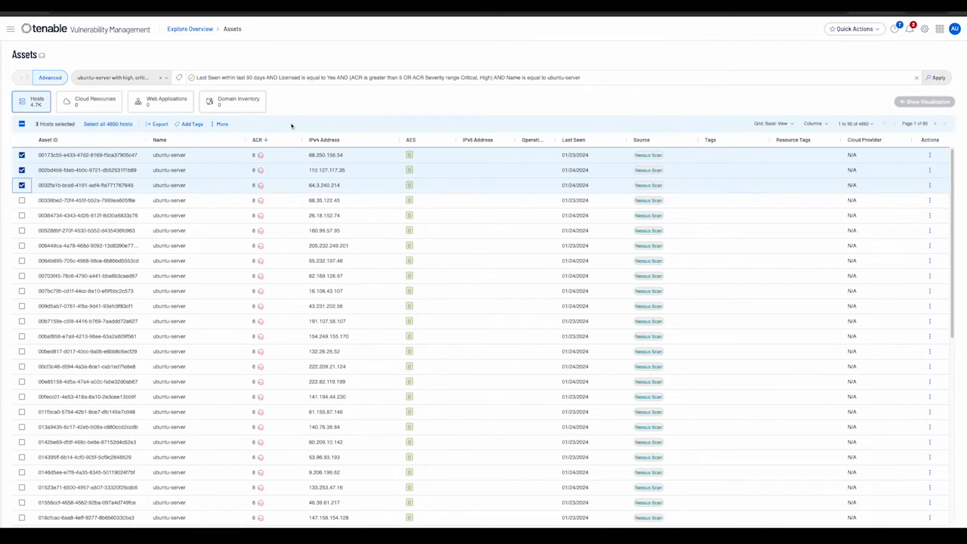
mouse_move(213, 128)
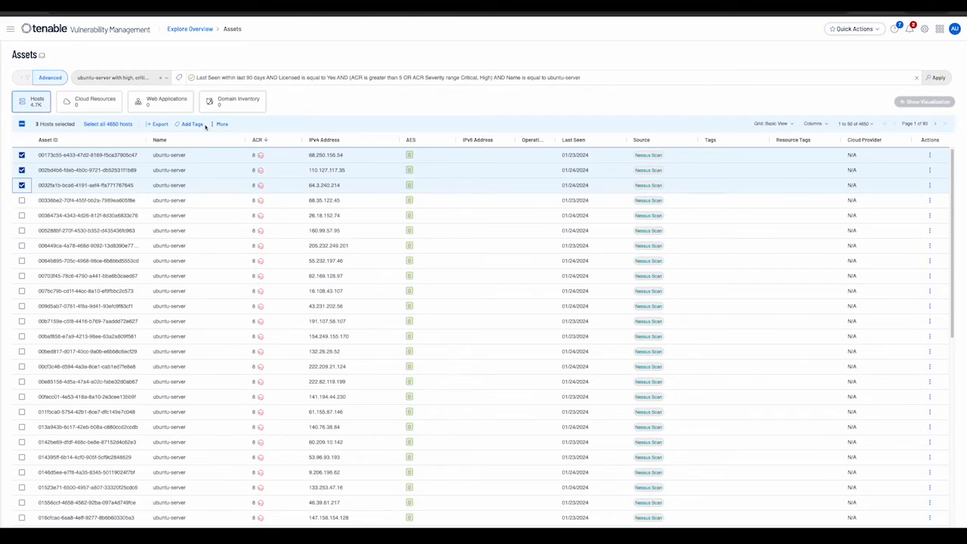
Step: Queue a recently used tag in the Add Tags dialog for the three hosts
click(191, 123)
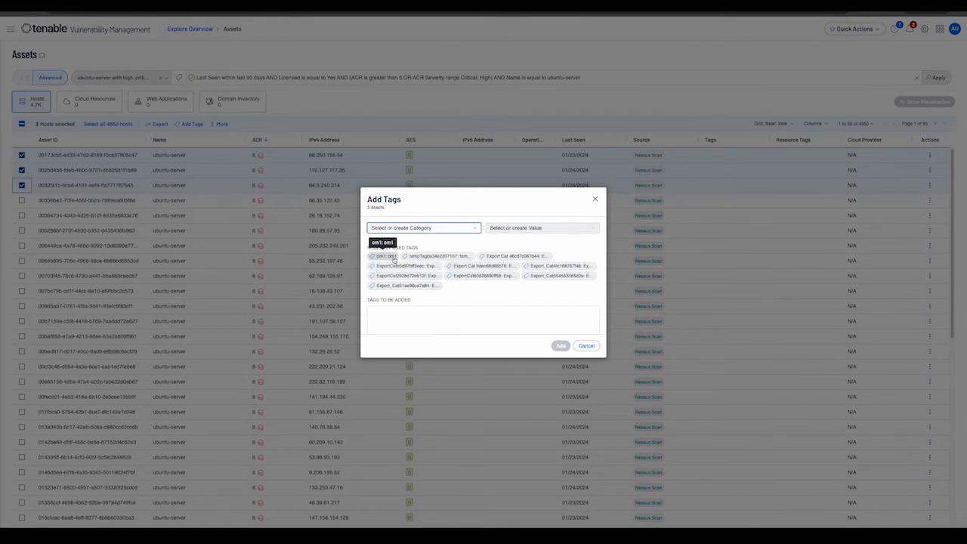
click(439, 255)
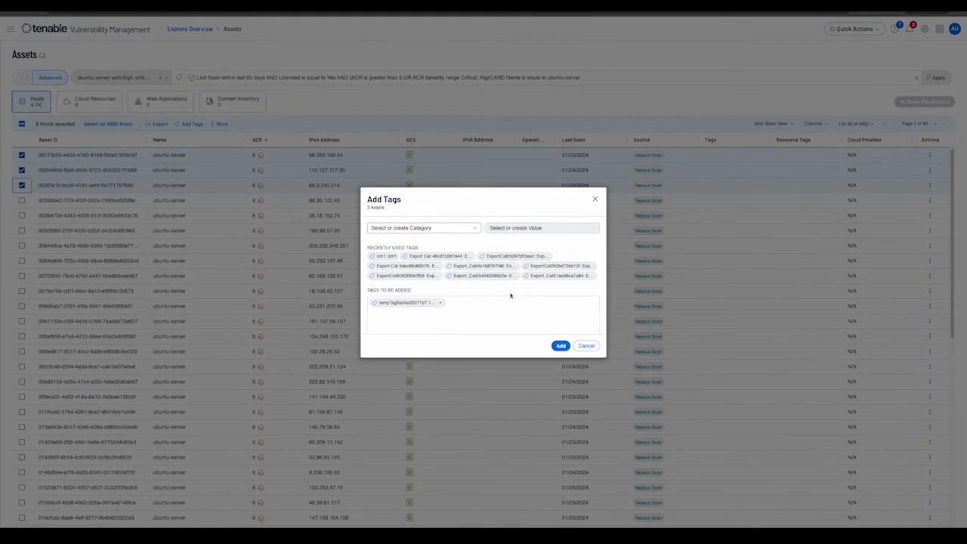